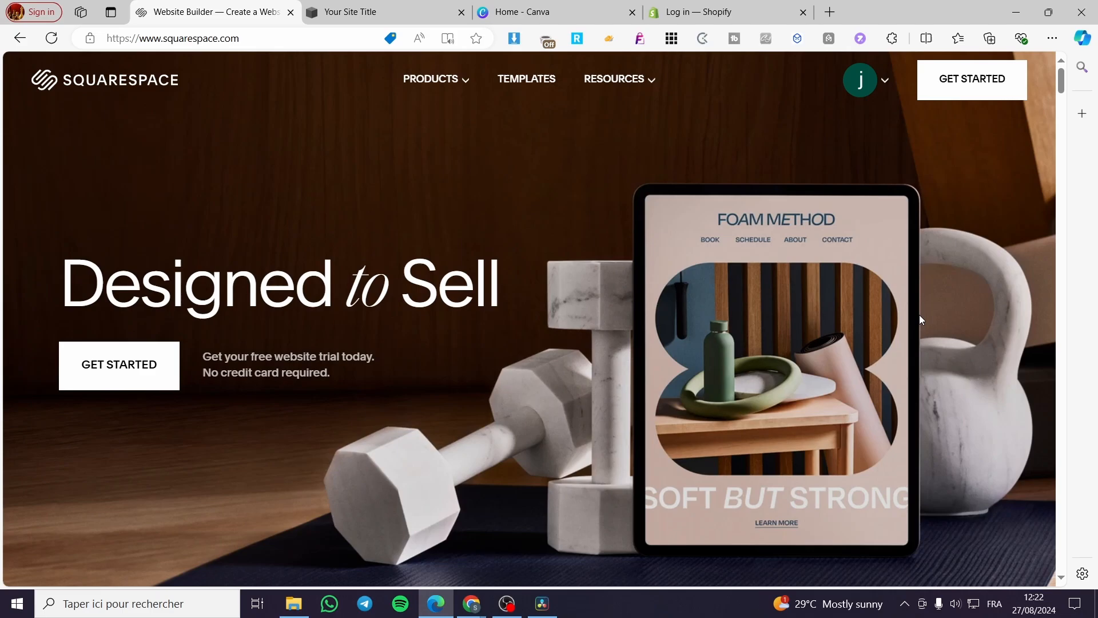
pyautogui.moveTo(913, 319)
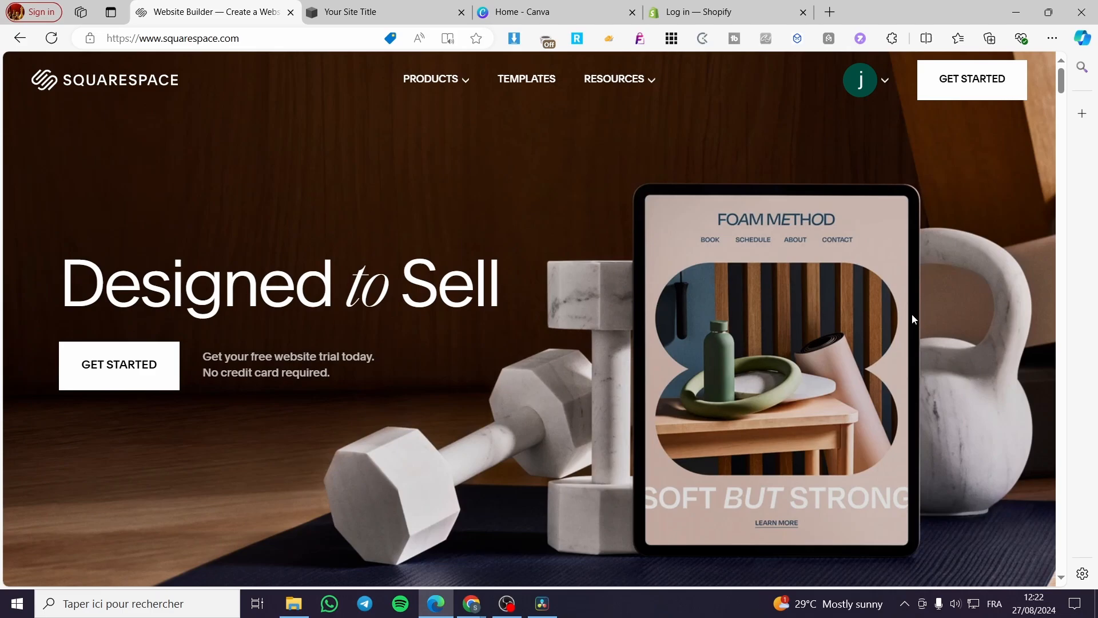
pyautogui.moveTo(1087, 329)
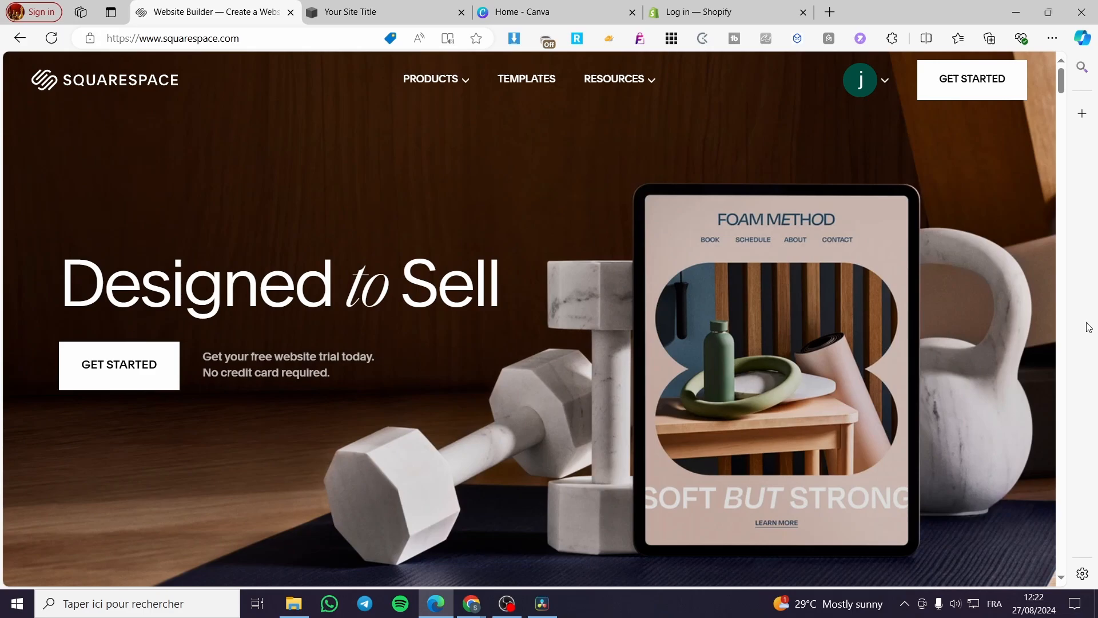
pyautogui.moveTo(606, 274)
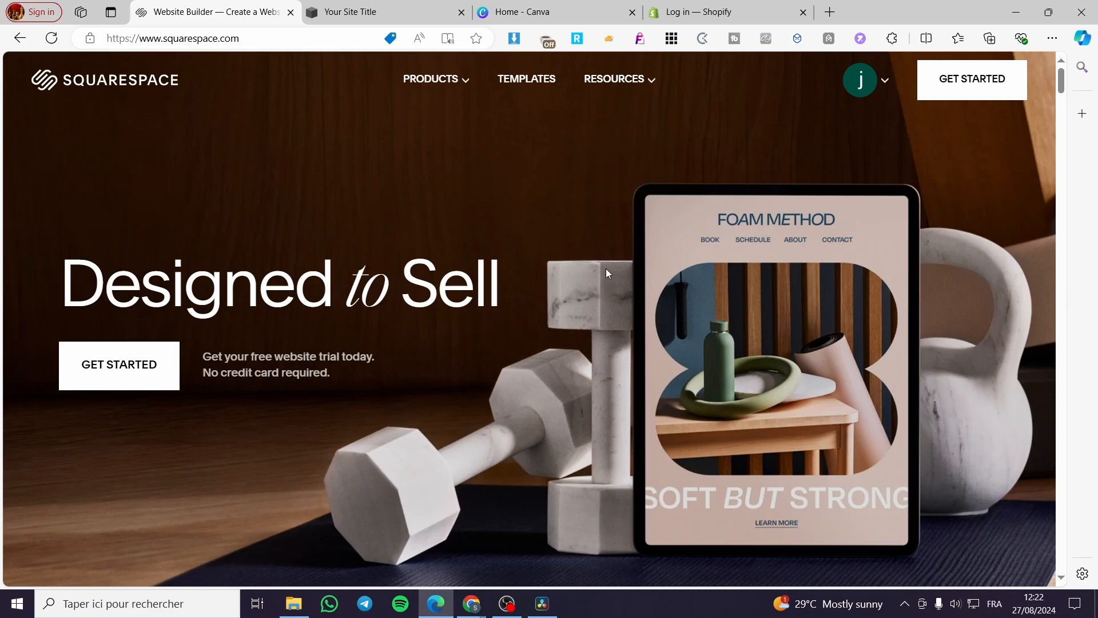
pyautogui.moveTo(158, 143)
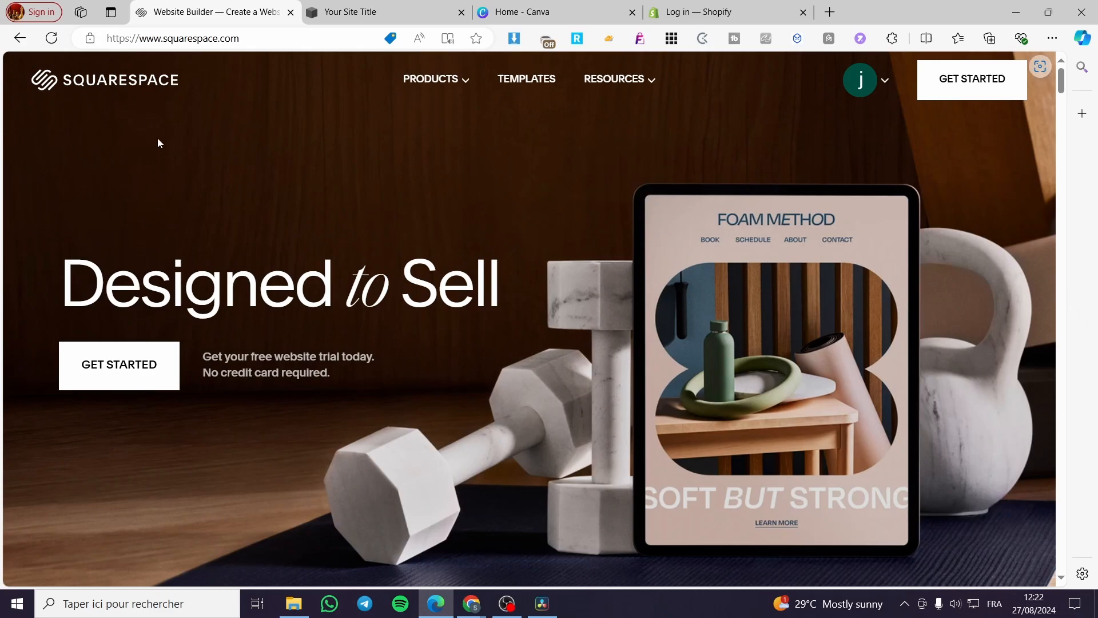
pyautogui.moveTo(871, 103)
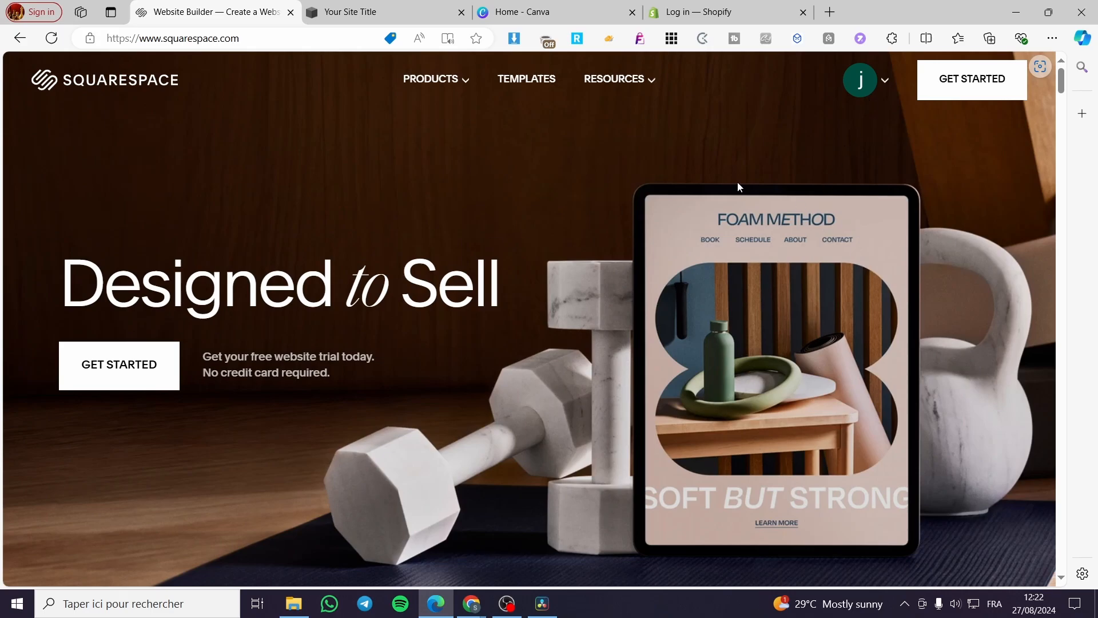
pyautogui.moveTo(871, 85)
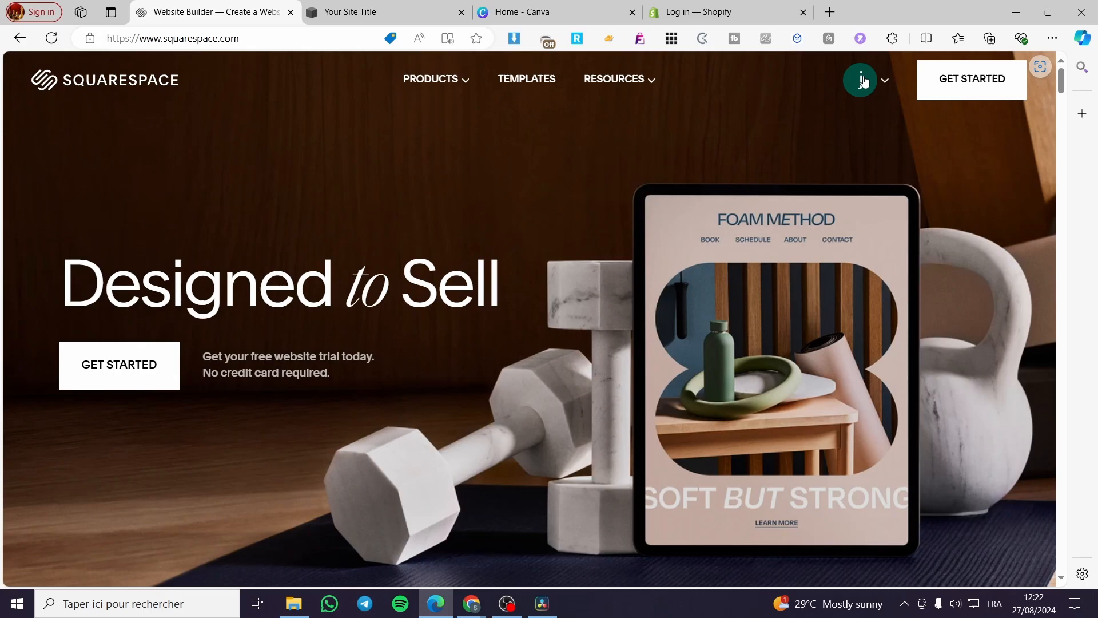
# Open the Account Dashboard from the profile avatar and enter the Your Site Title admin.
pyautogui.click(860, 79)
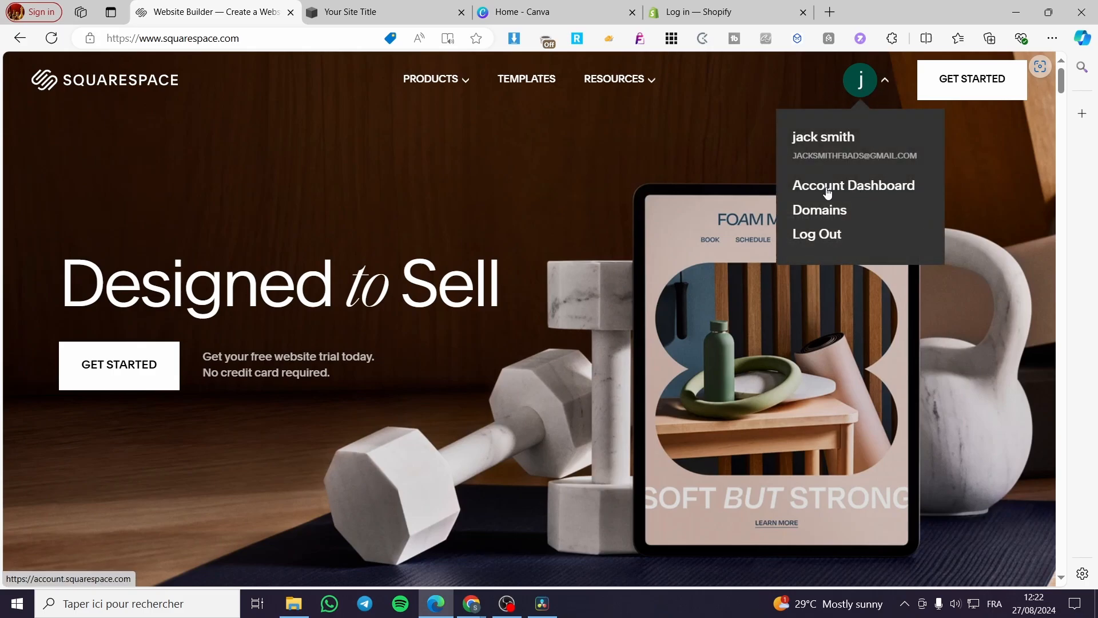
pyautogui.click(852, 185)
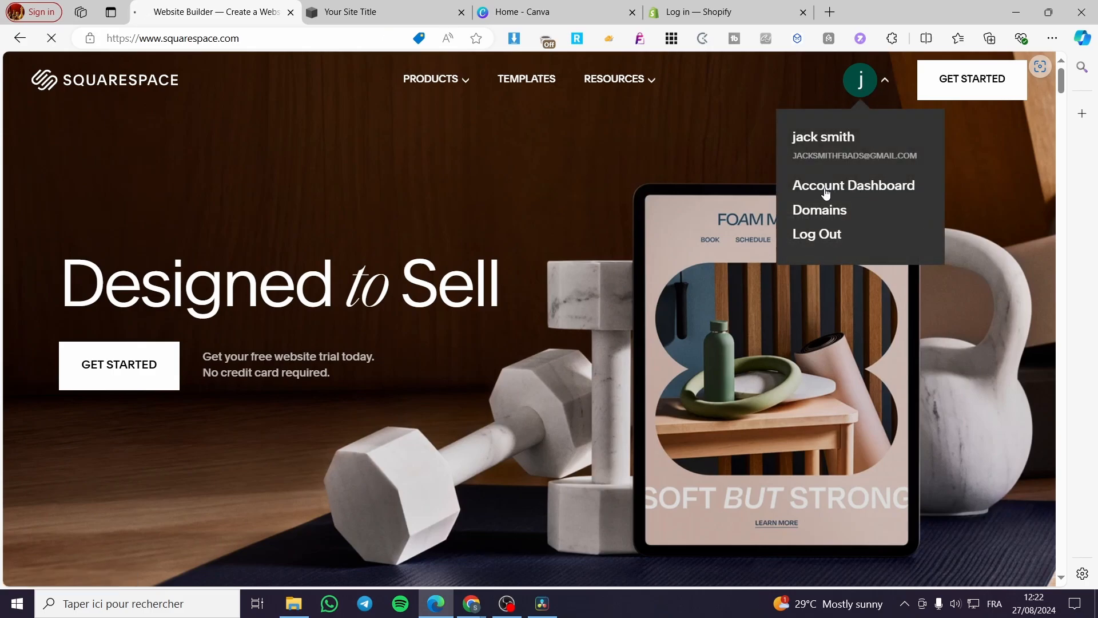
pyautogui.click(853, 185)
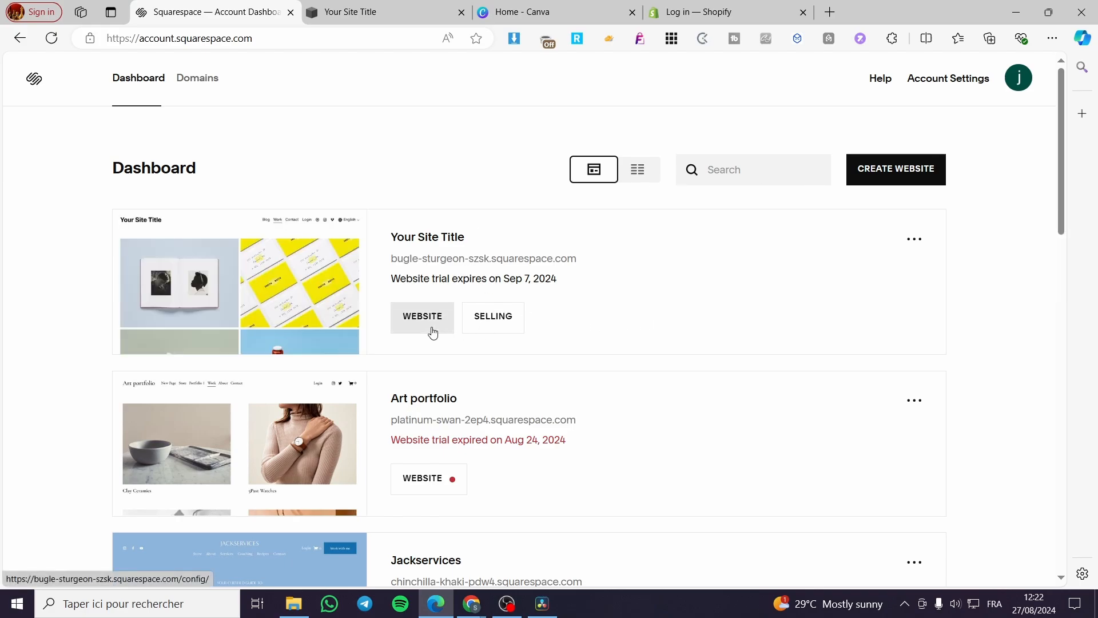
pyautogui.click(421, 316)
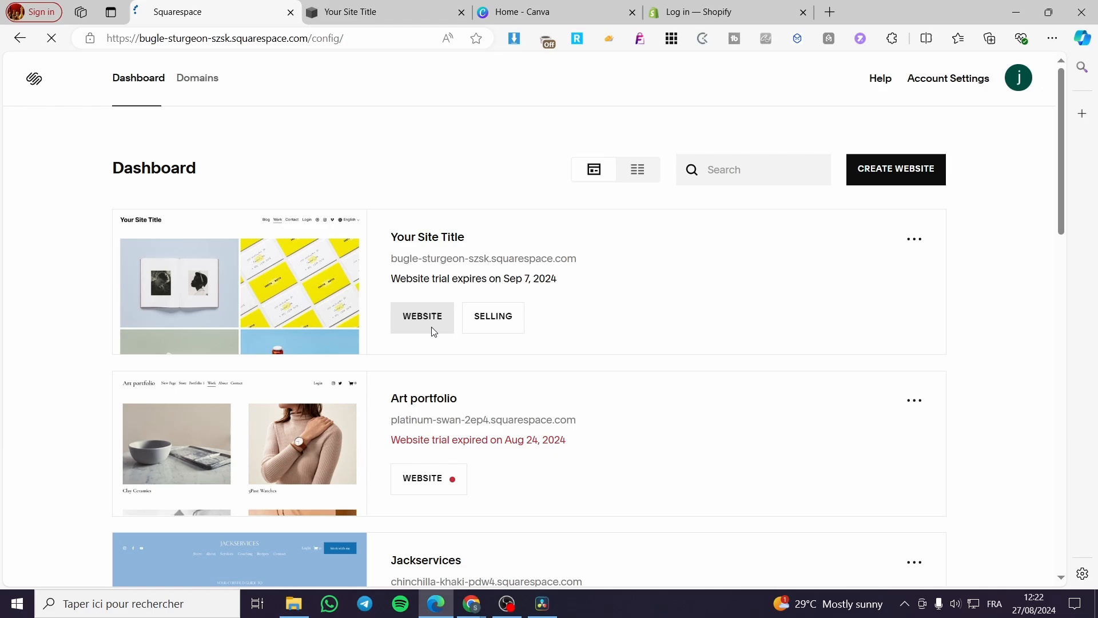
pyautogui.click(421, 316)
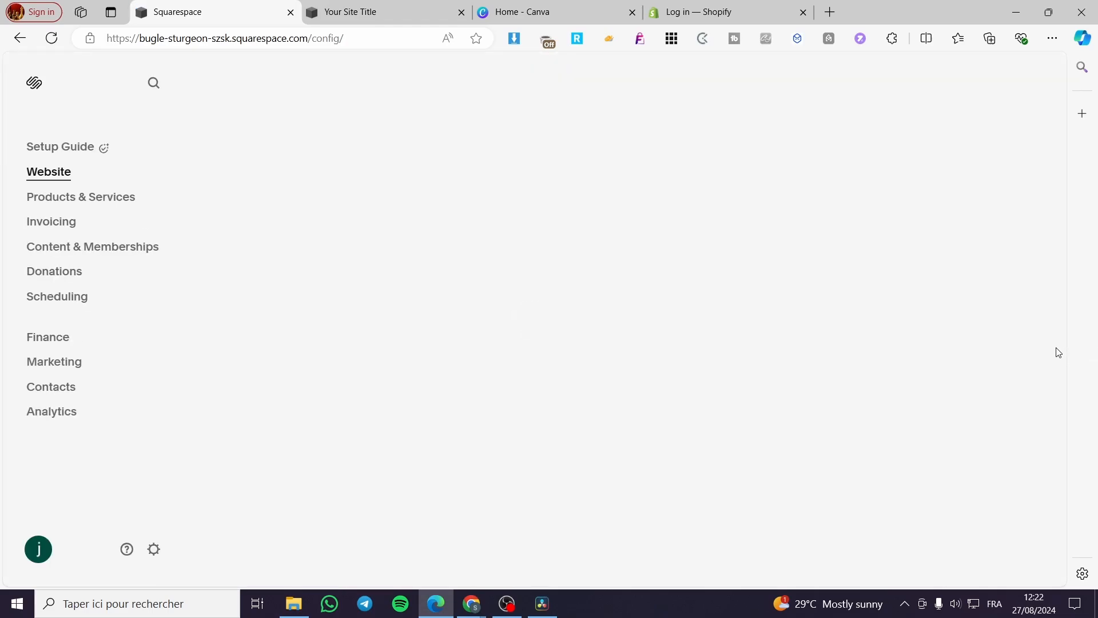
# Open the Website sidebar section to list Pages, Styles and Assets with the Work page preview.
pyautogui.click(49, 172)
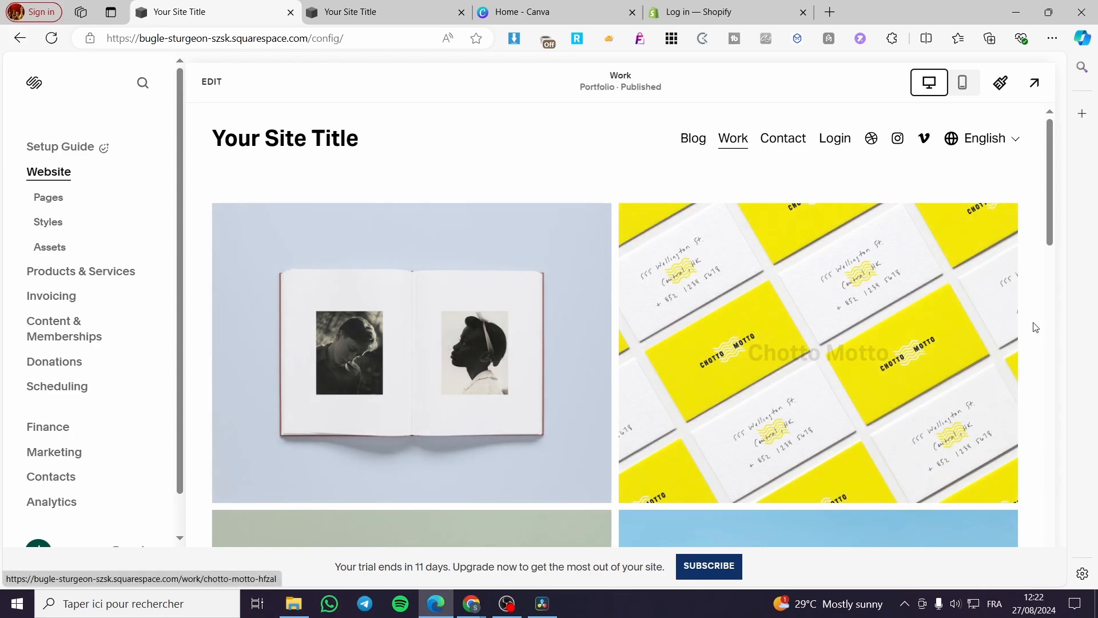
pyautogui.moveTo(350, 280)
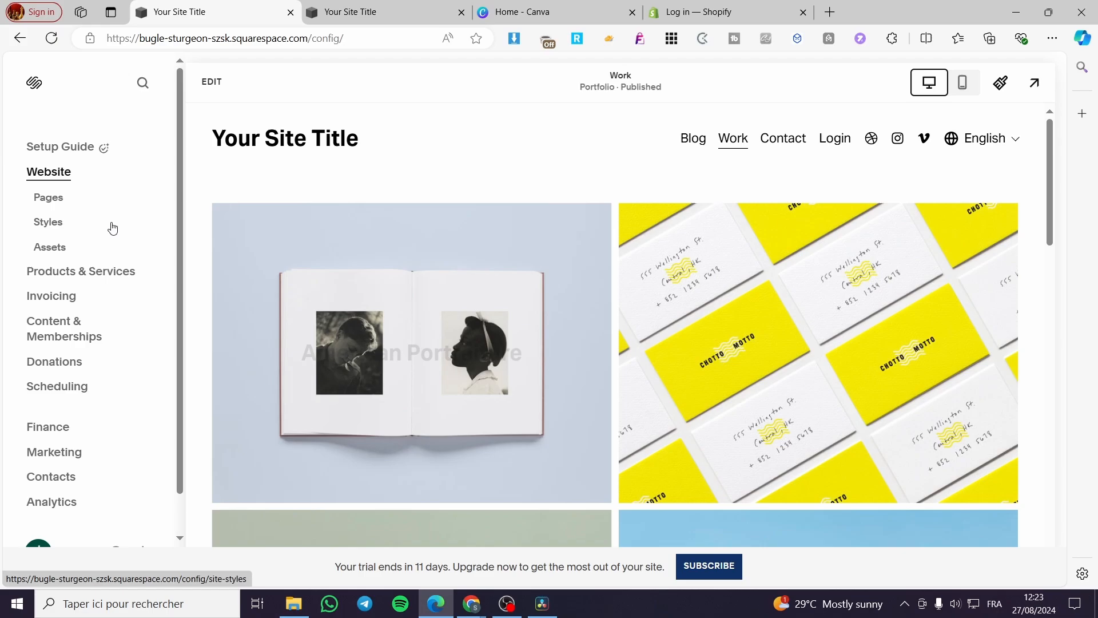
pyautogui.moveTo(693, 192)
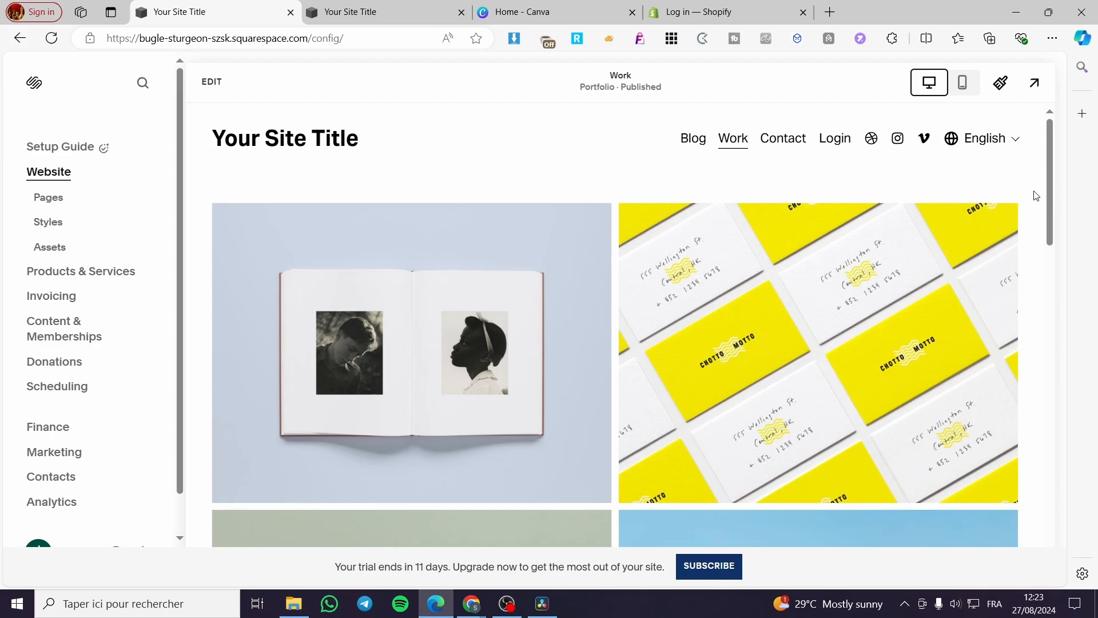
pyautogui.moveTo(1083, 222)
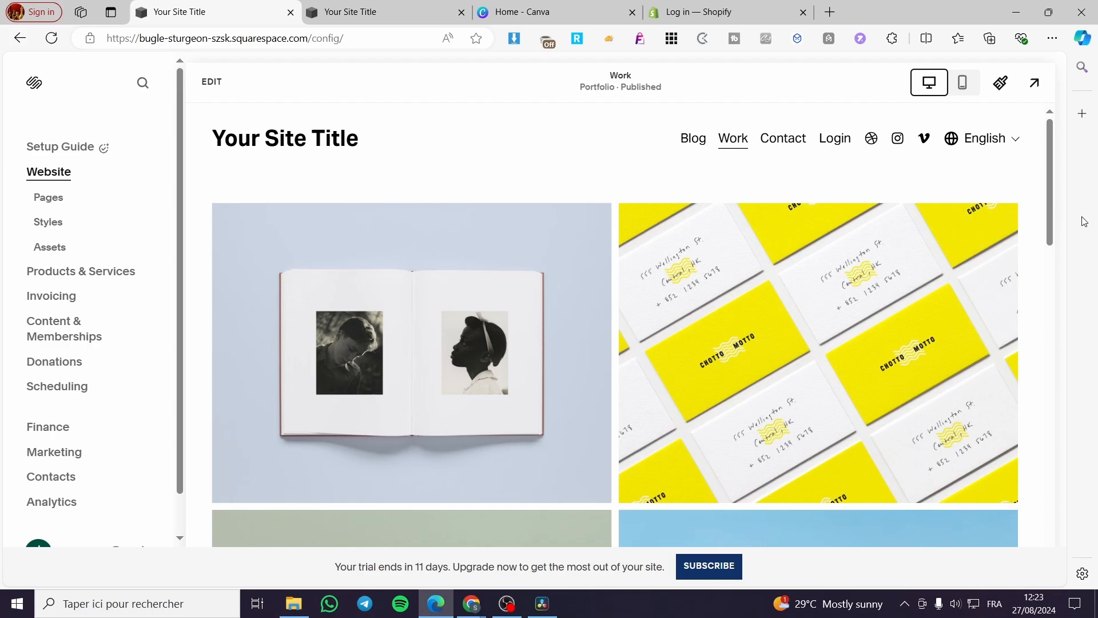
pyautogui.moveTo(642, 236)
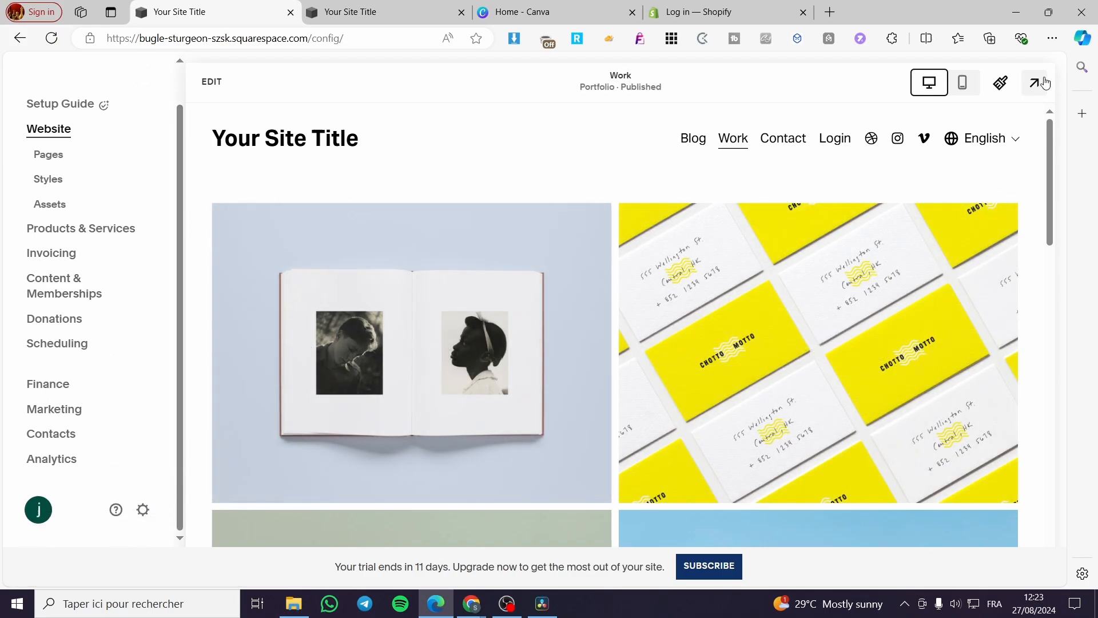
# View the live site and copy its address bugle-sturgeon-szsk.squarespace.com for another browser.
pyautogui.click(1039, 82)
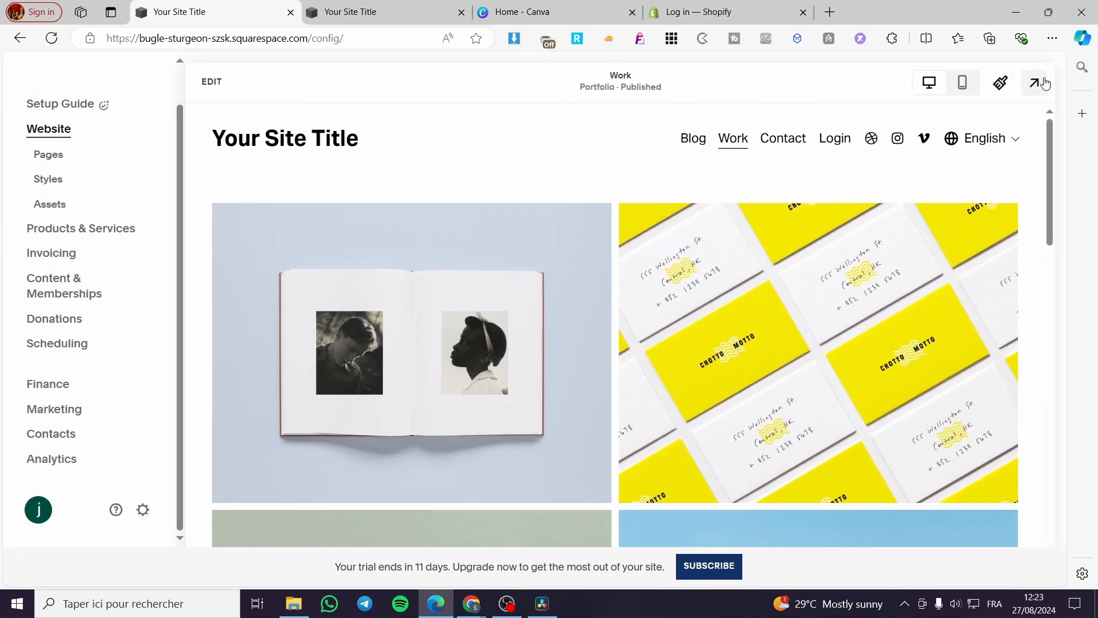
pyautogui.click(1037, 82)
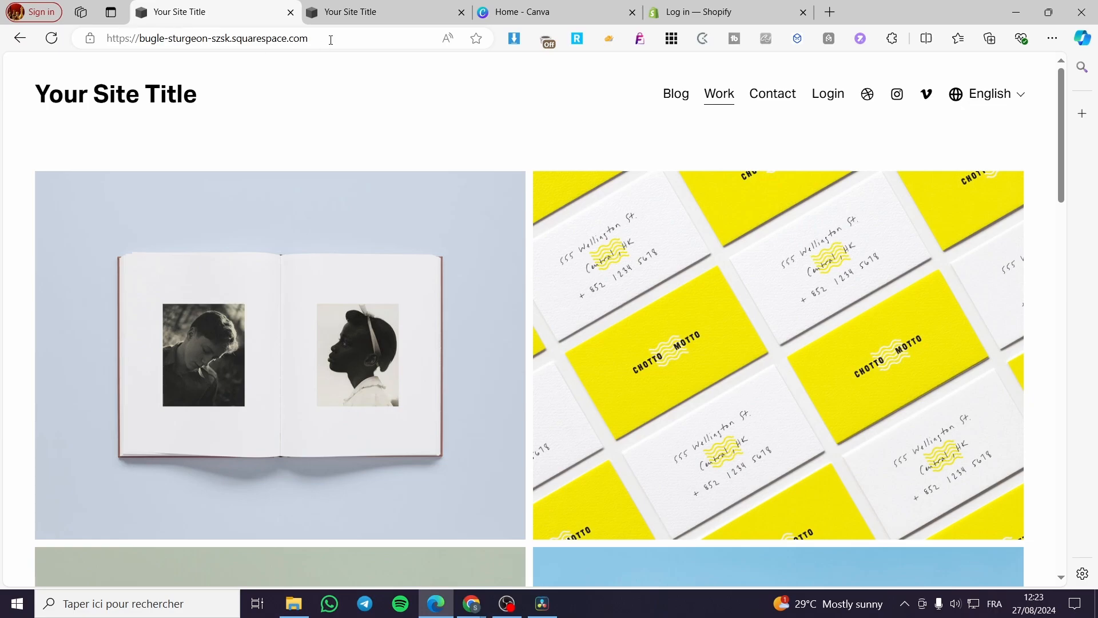
pyautogui.click(207, 39)
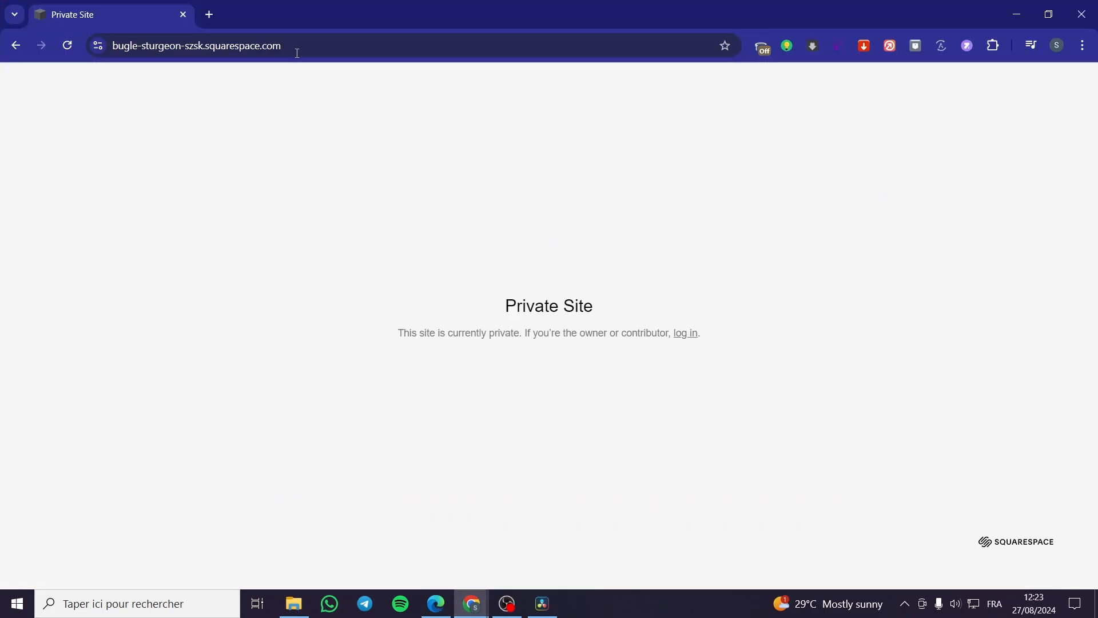
# Return to the Edge window with the Squarespace Website panel open.
pyautogui.click(66, 45)
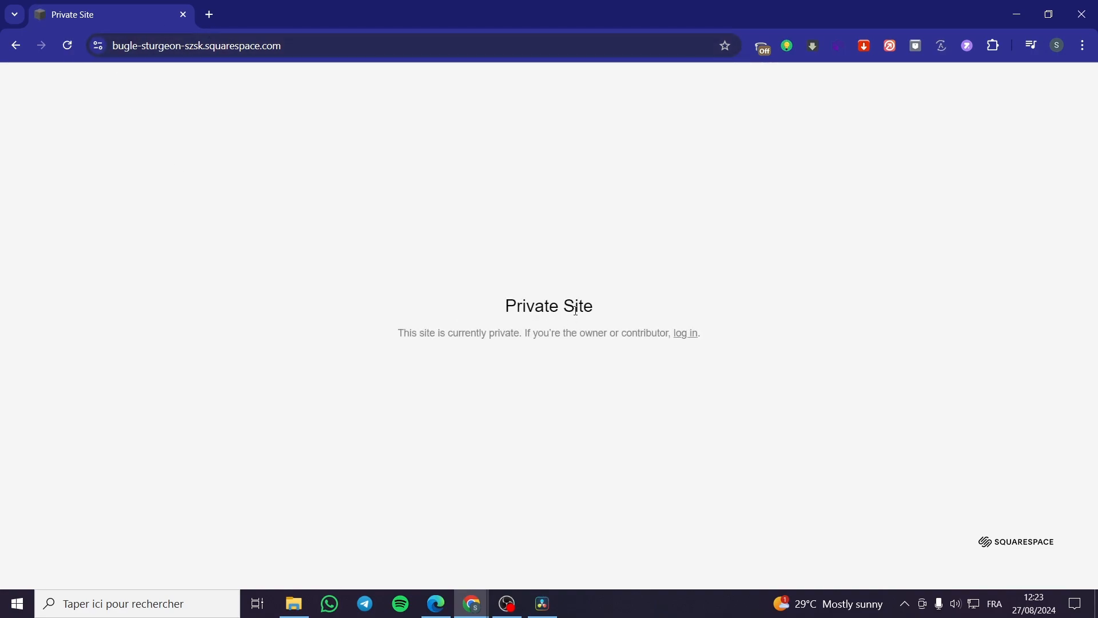
pyautogui.moveTo(644, 301)
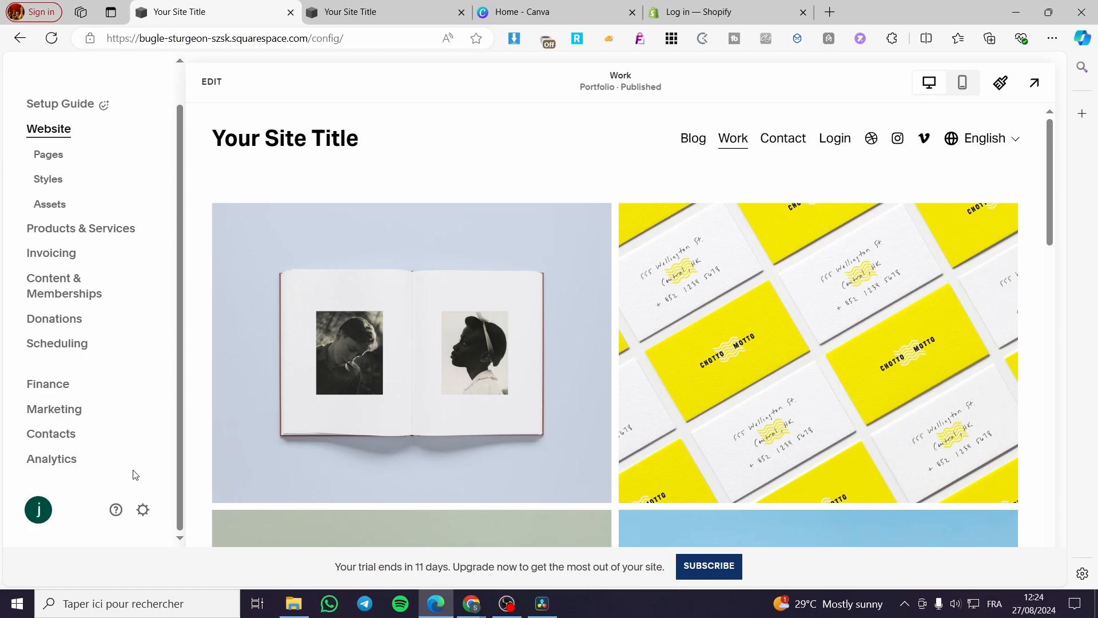
# Open Settings > Website > Site Availability and choose Password Protected.
pyautogui.click(143, 510)
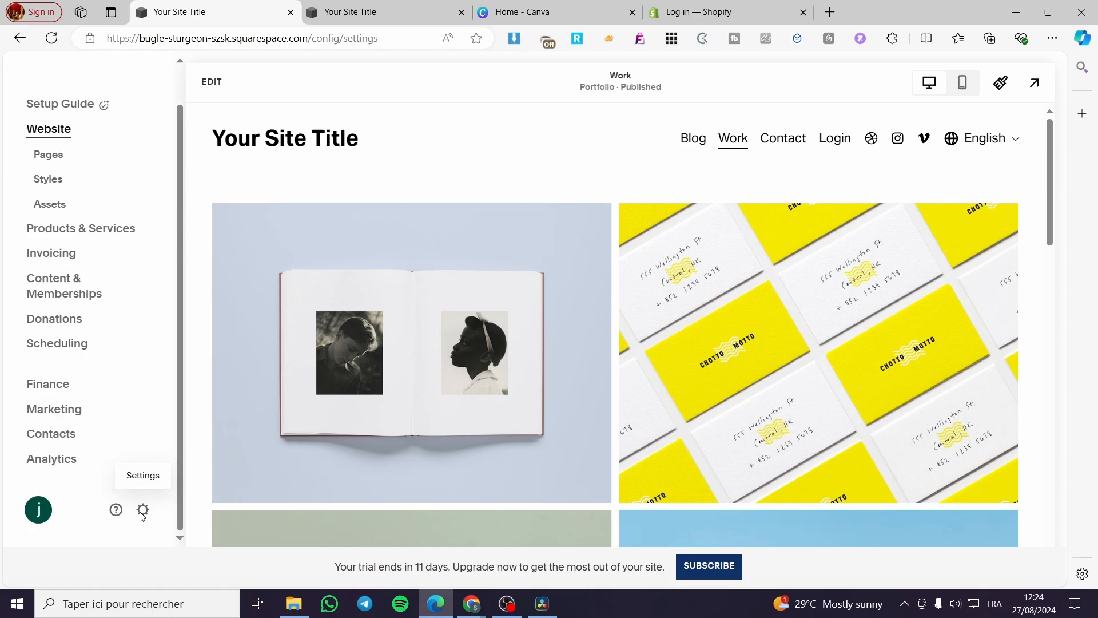
pyautogui.click(142, 510)
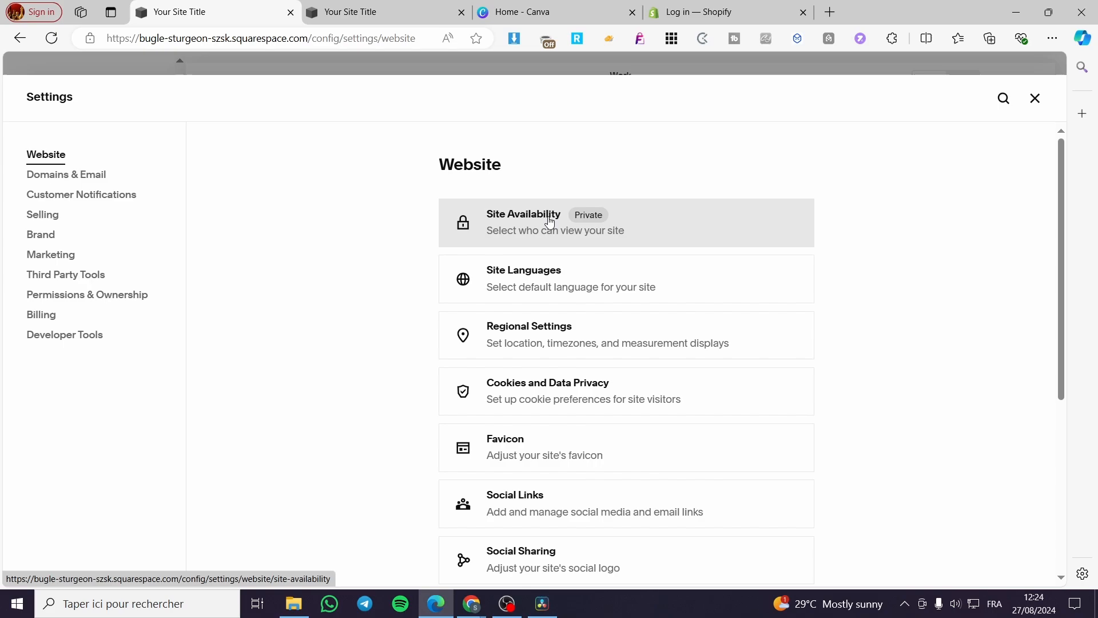
pyautogui.click(523, 221)
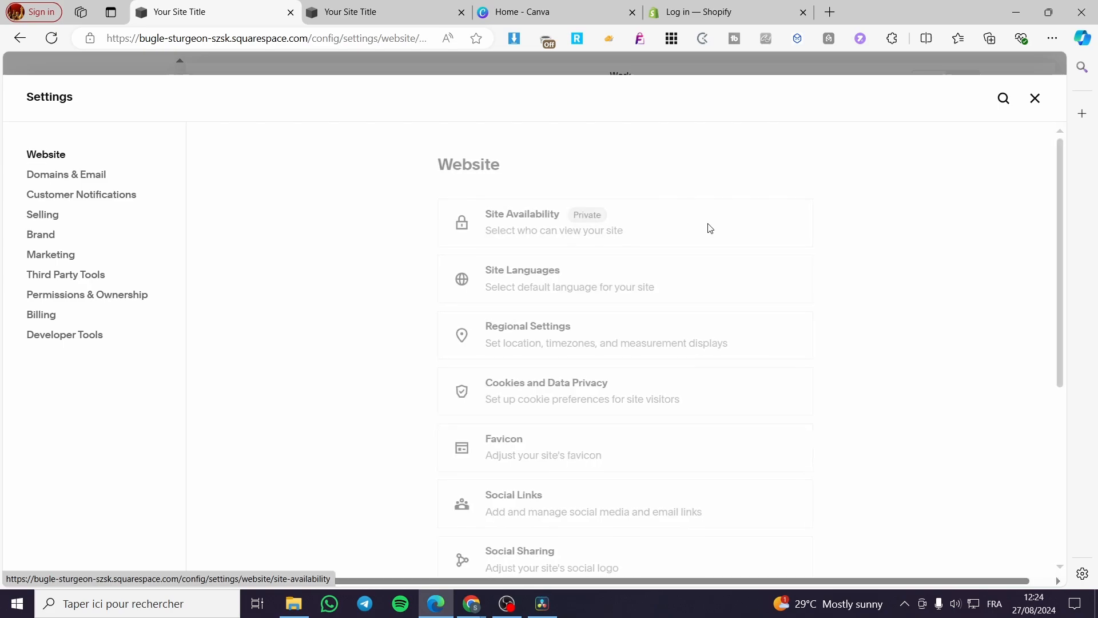
pyautogui.click(522, 222)
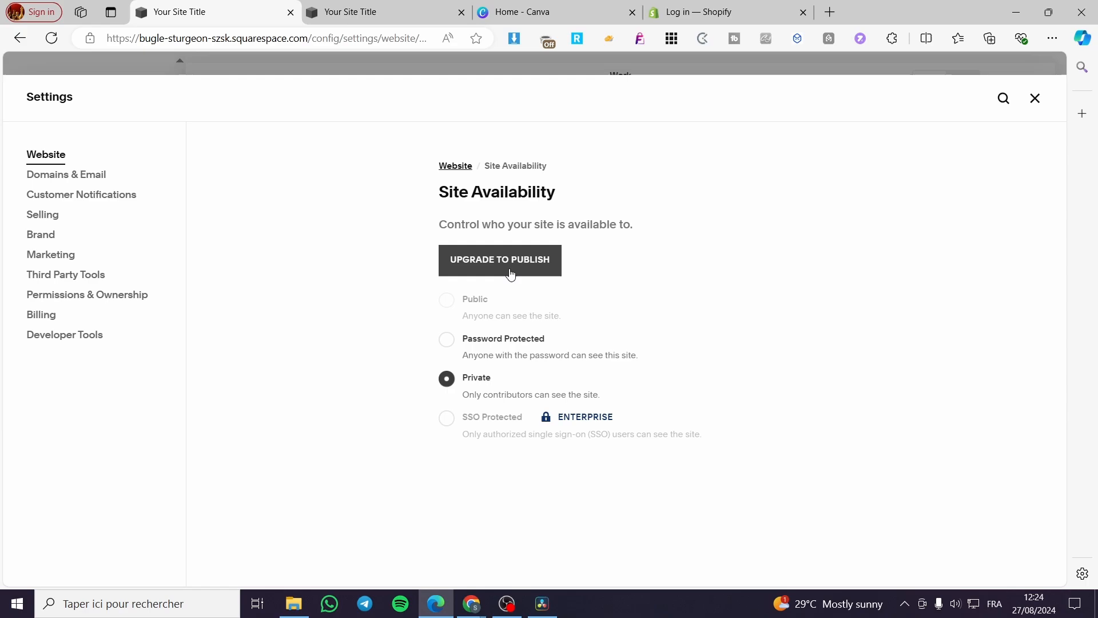
pyautogui.moveTo(477, 386)
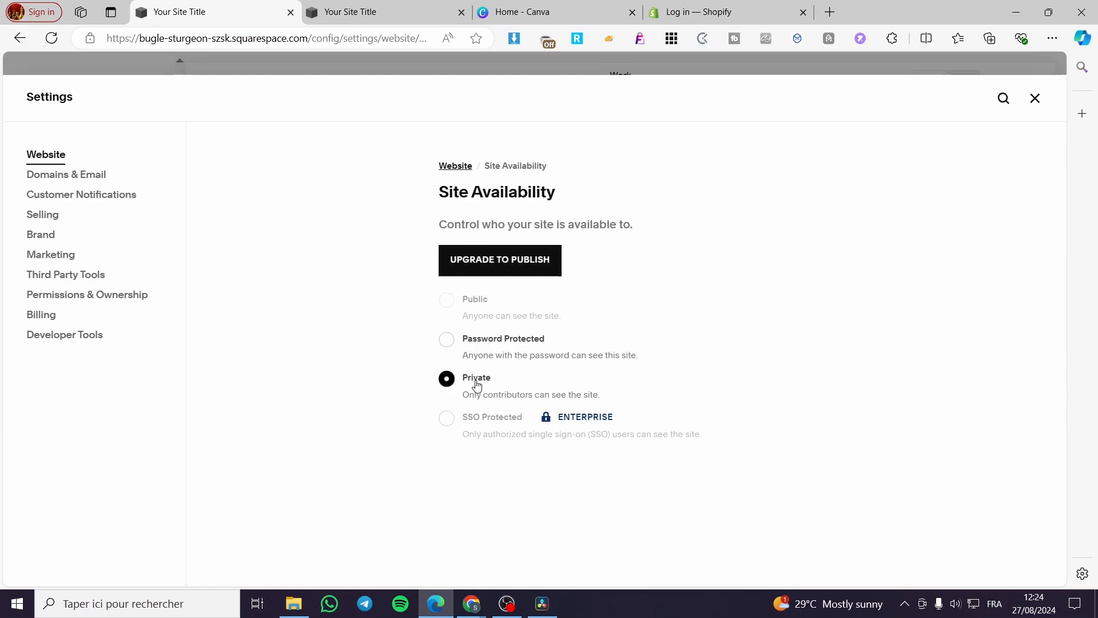
pyautogui.click(446, 339)
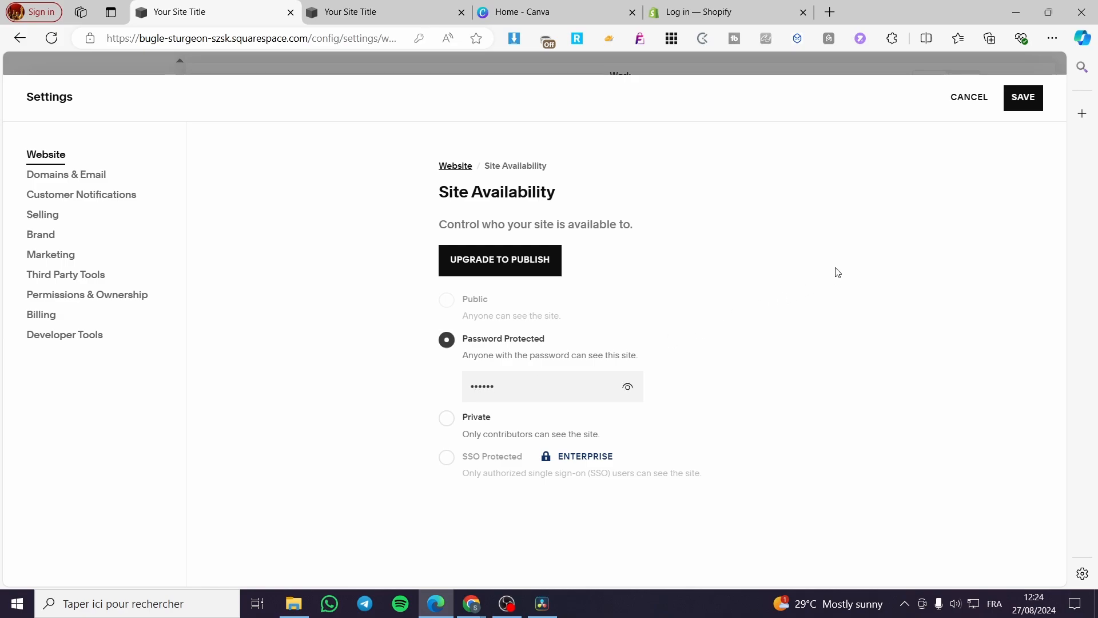
pyautogui.moveTo(858, 290)
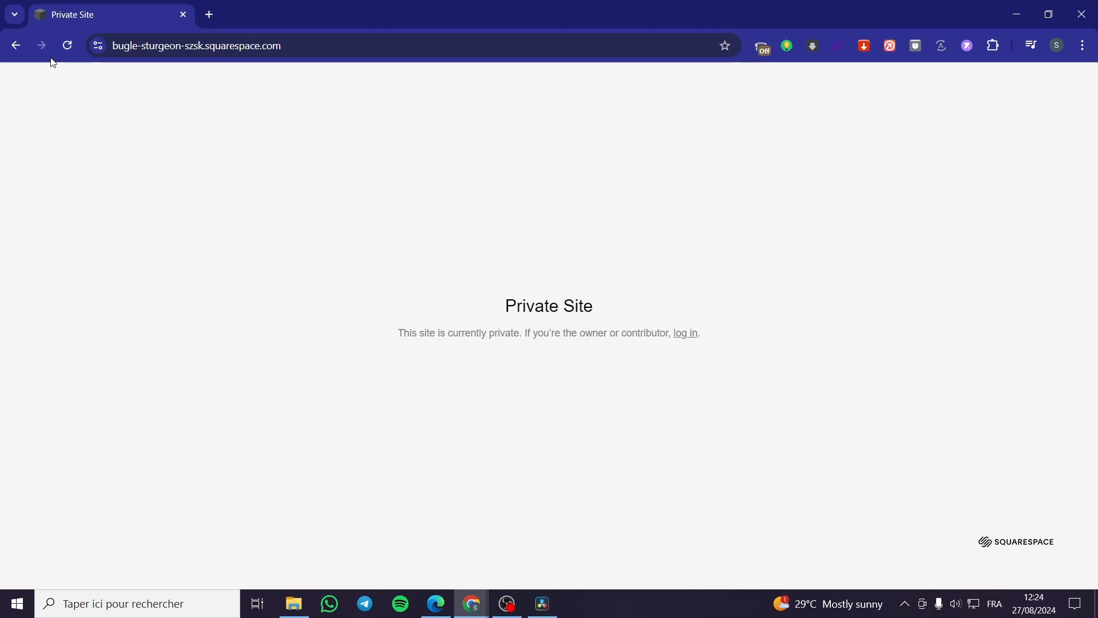
# Reload the site in Chrome and submit the password to unlock the portfolio.
pyautogui.click(684, 333)
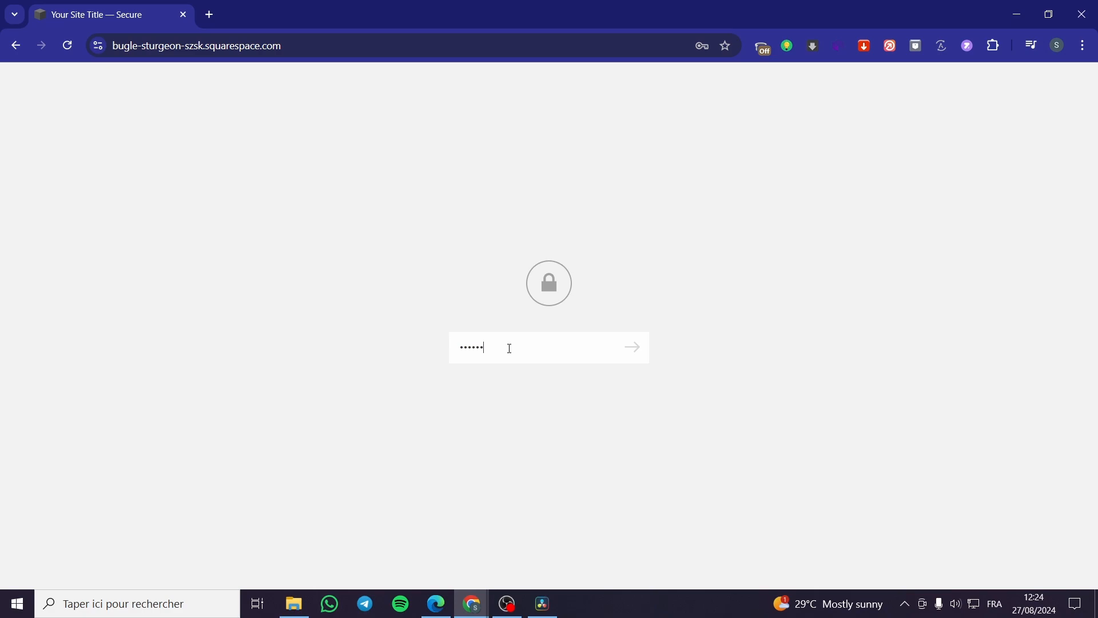
pyautogui.click(631, 347)
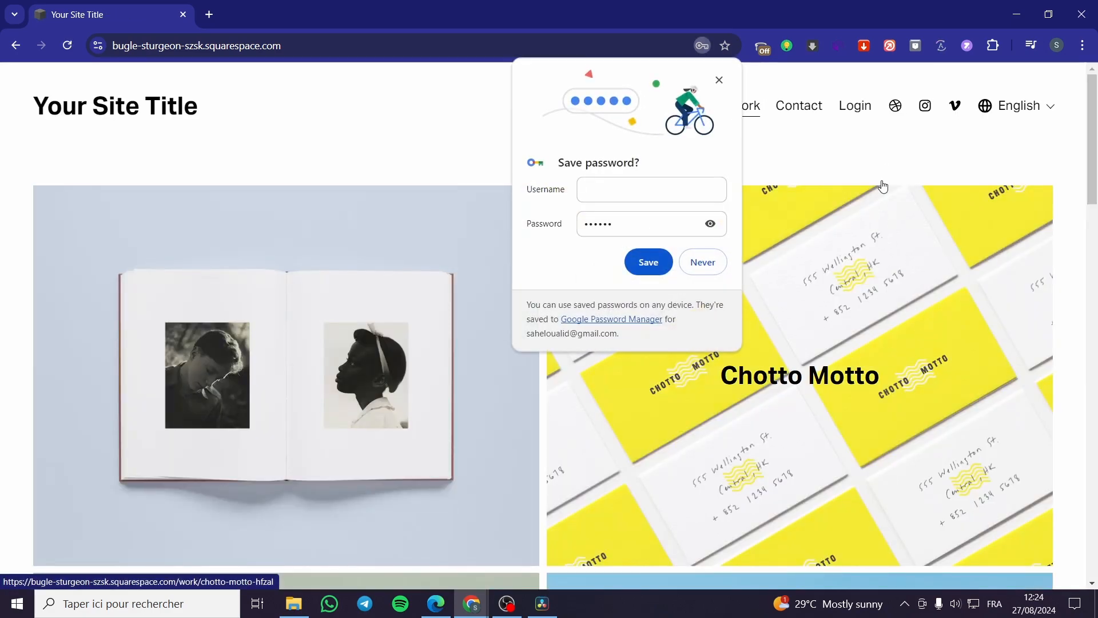
pyautogui.scroll(-3)
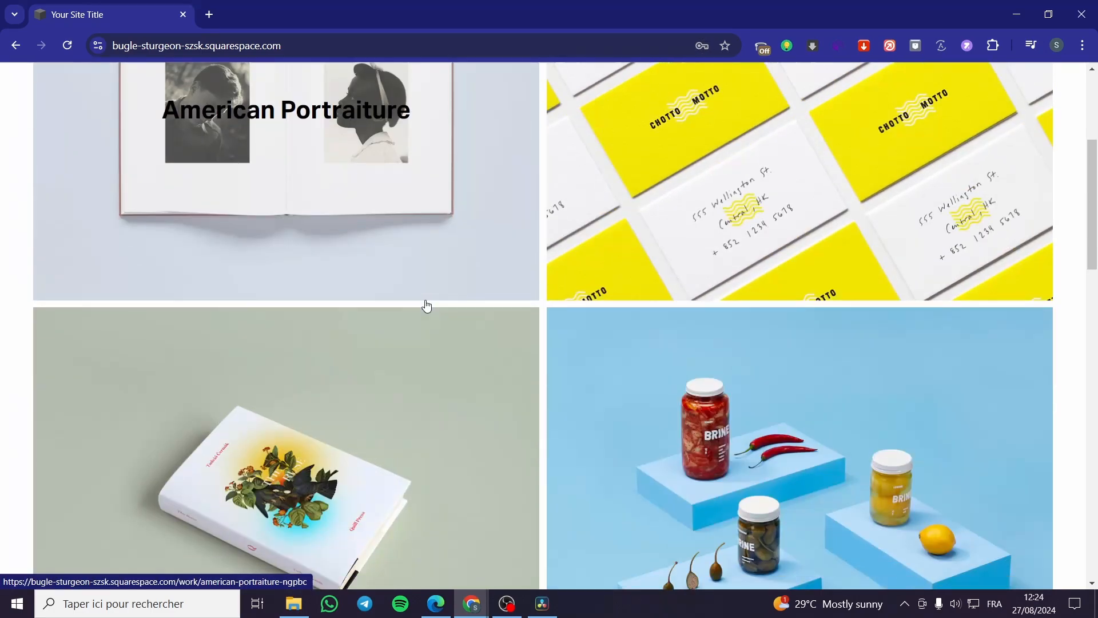
pyautogui.scroll(-3)
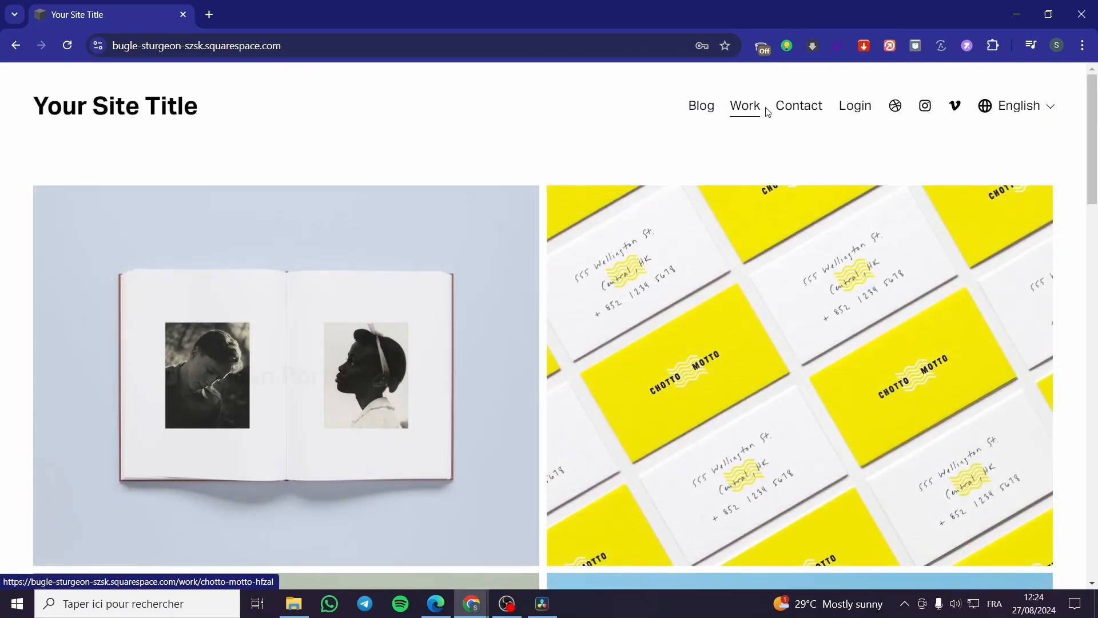
pyautogui.moveTo(784, 344)
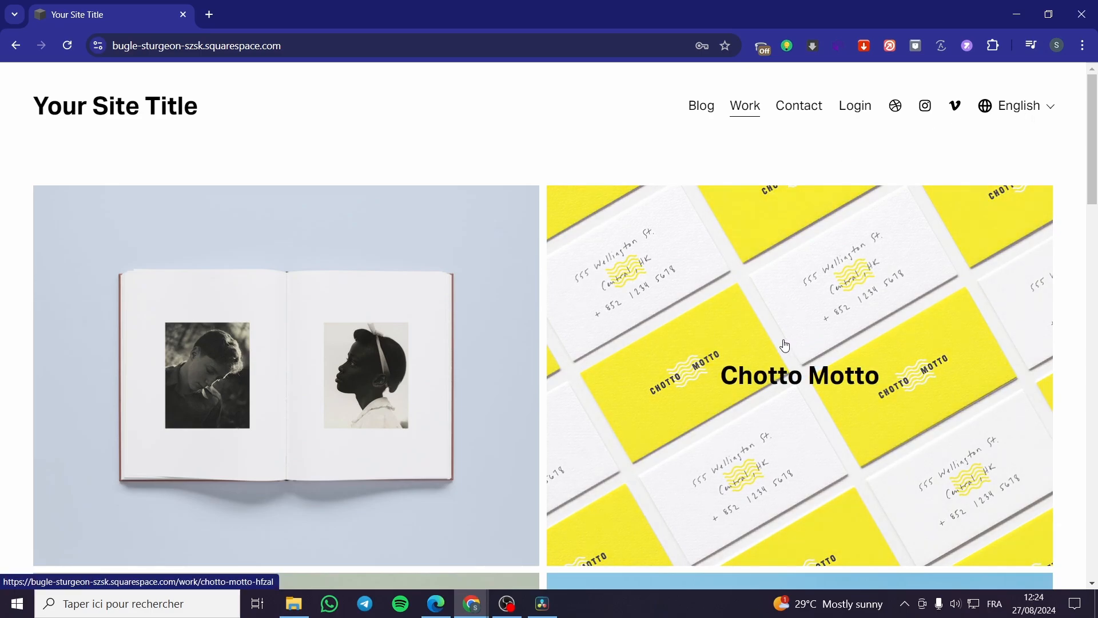
pyautogui.scroll(-3)
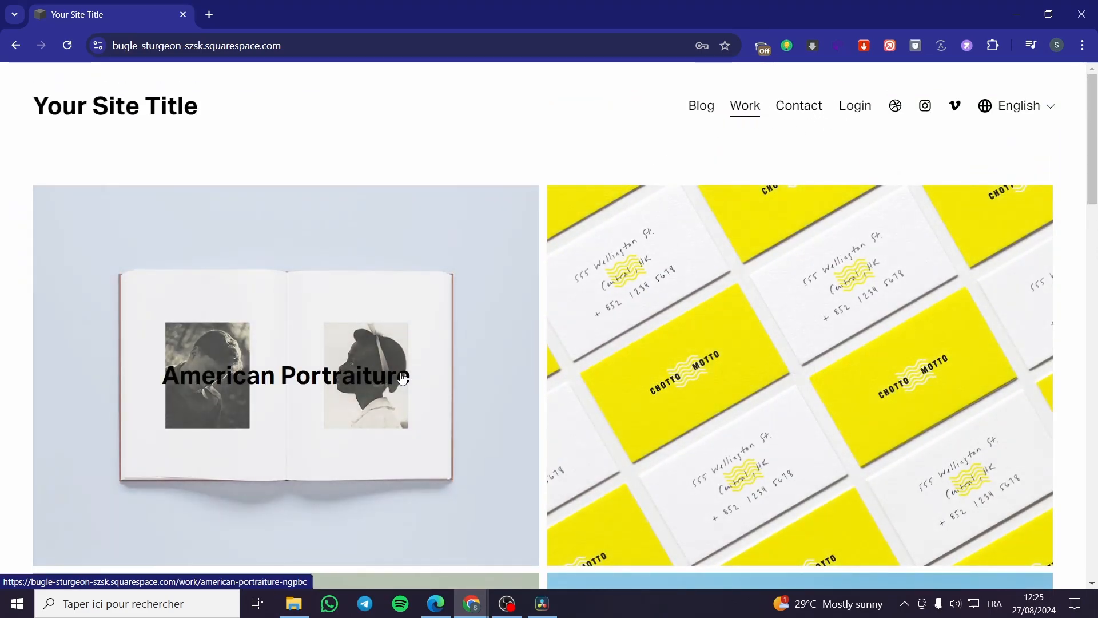
pyautogui.scroll(-3)
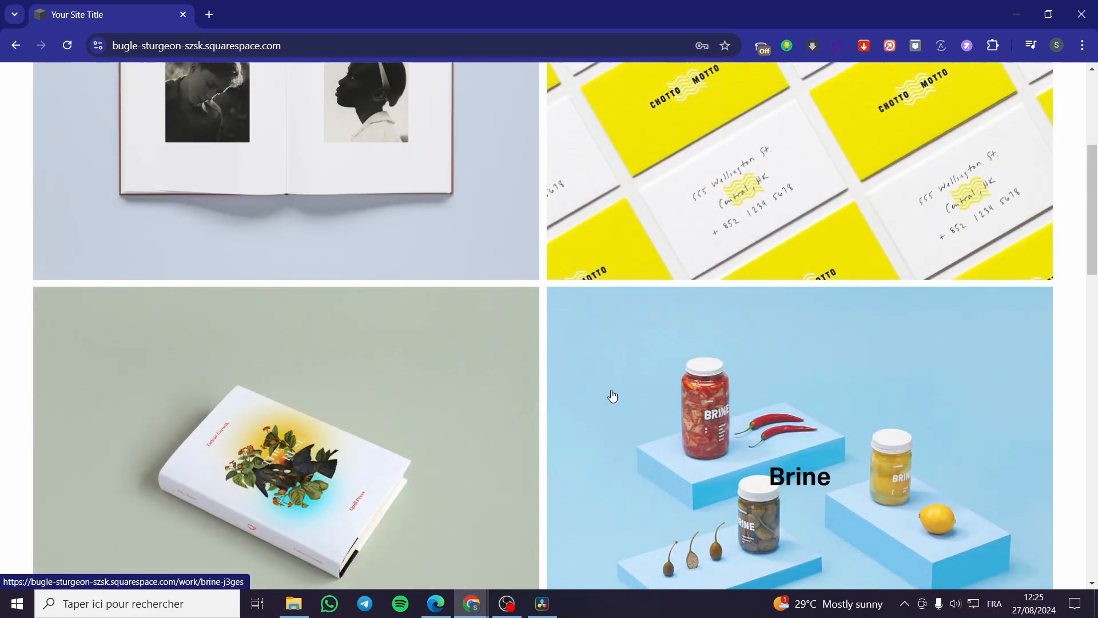
pyautogui.scroll(-3)
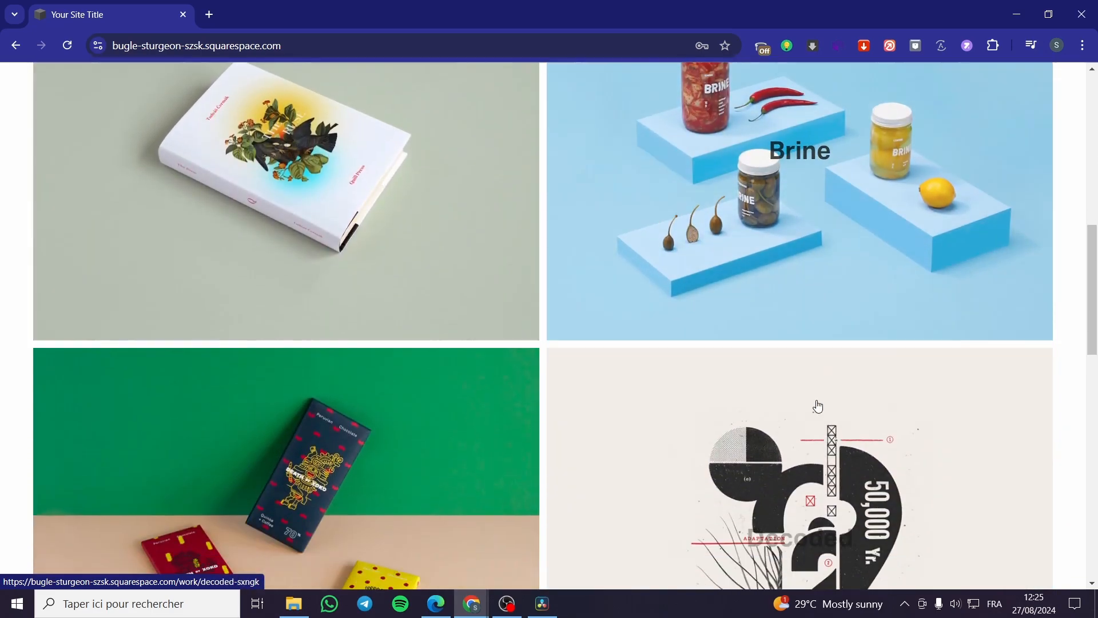